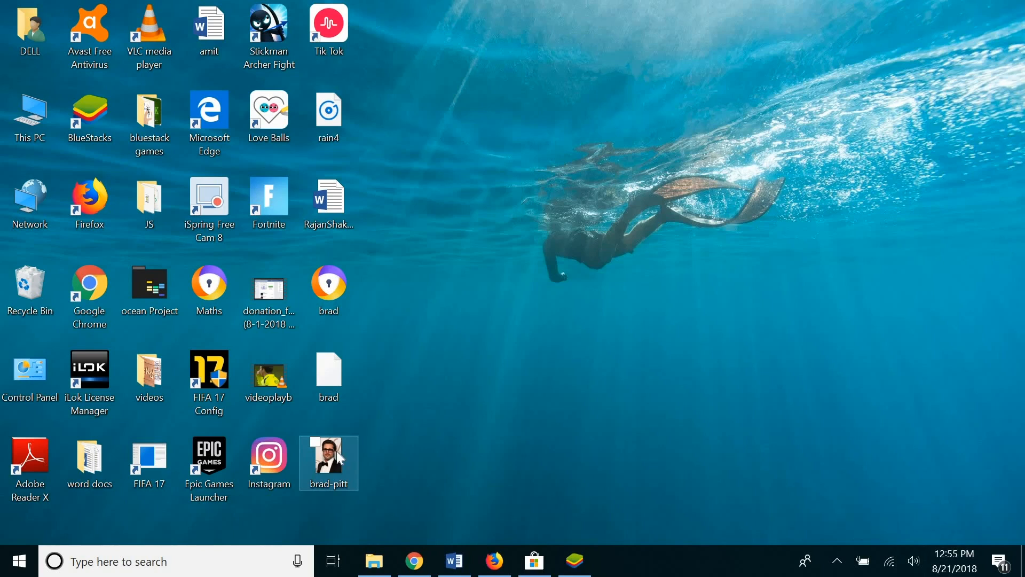
pyautogui.moveTo(431, 451)
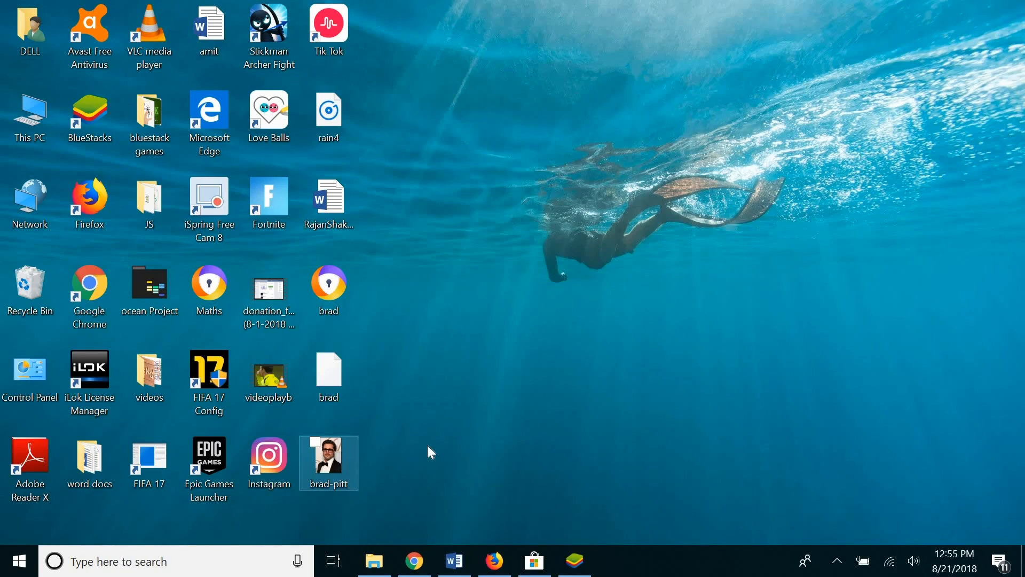
# Step: Search Windows for 'mi' so Microsoft Store shows as the best match
pyautogui.click(53, 561)
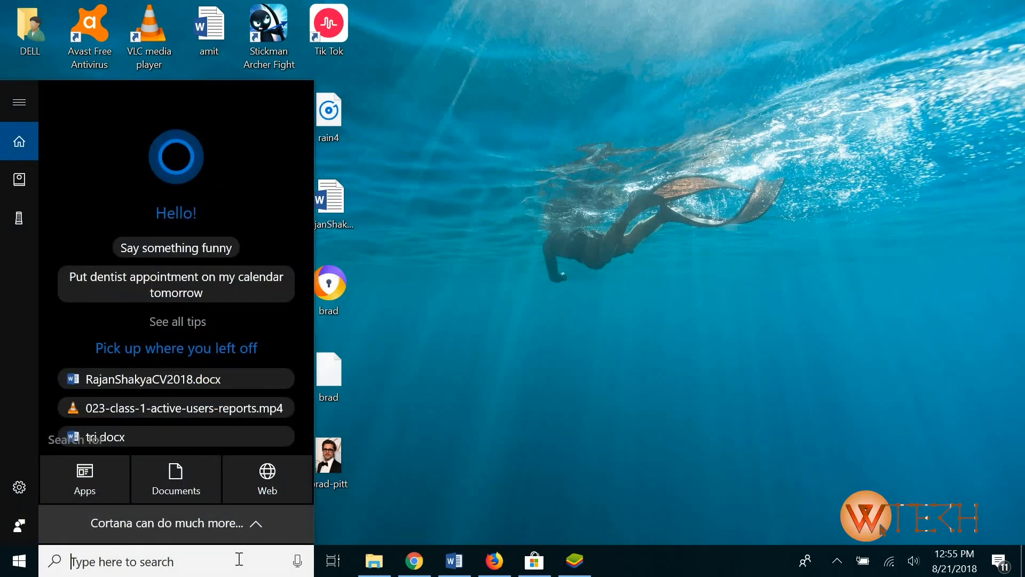
pyautogui.write('mi')
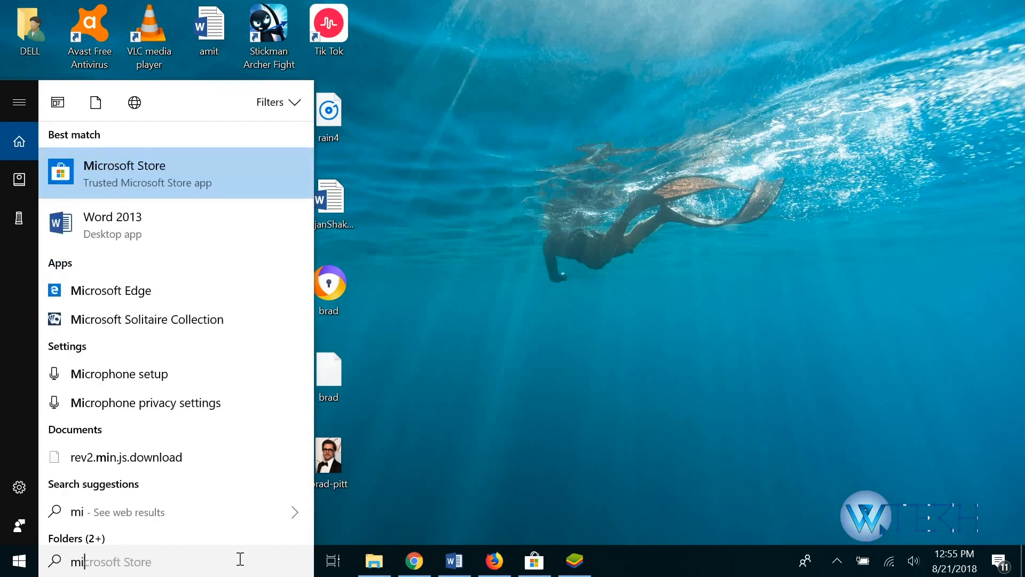
# Step: Launch Microsoft Store and search it for 'facebook'
pyautogui.click(124, 173)
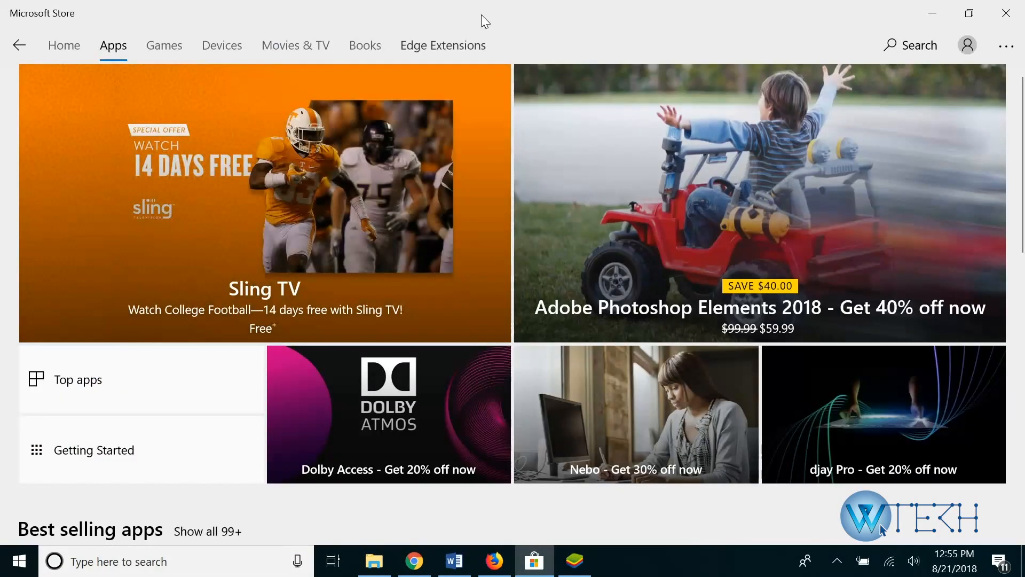
pyautogui.moveTo(179, 51)
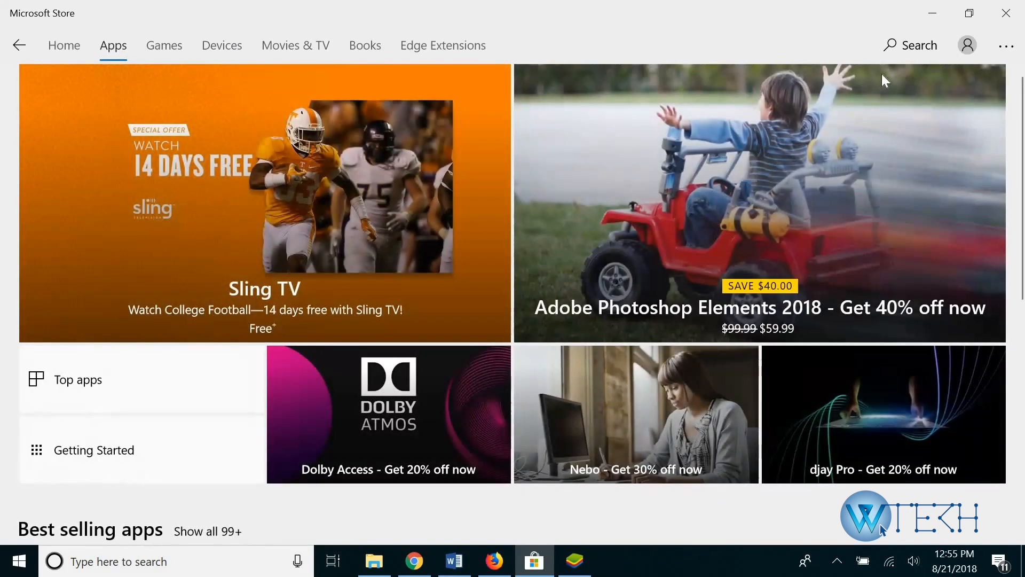
pyautogui.click(911, 45)
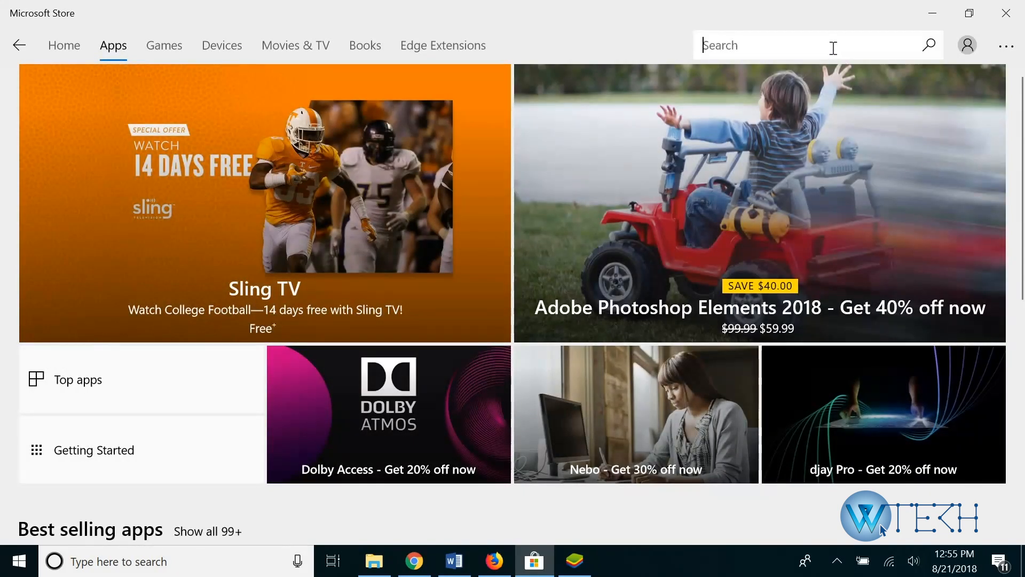
pyautogui.write('facebook')
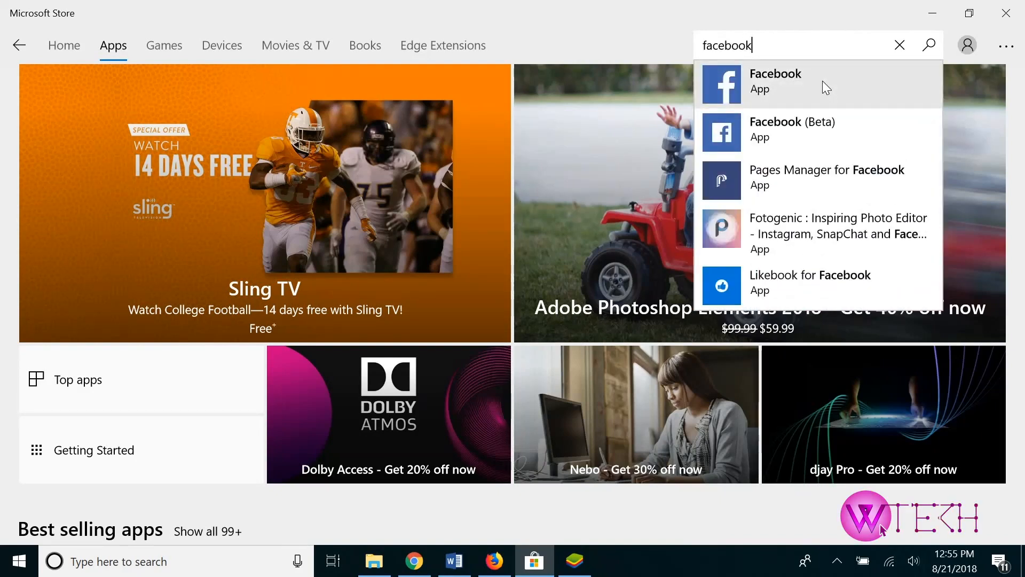
pyautogui.moveTo(788, 42)
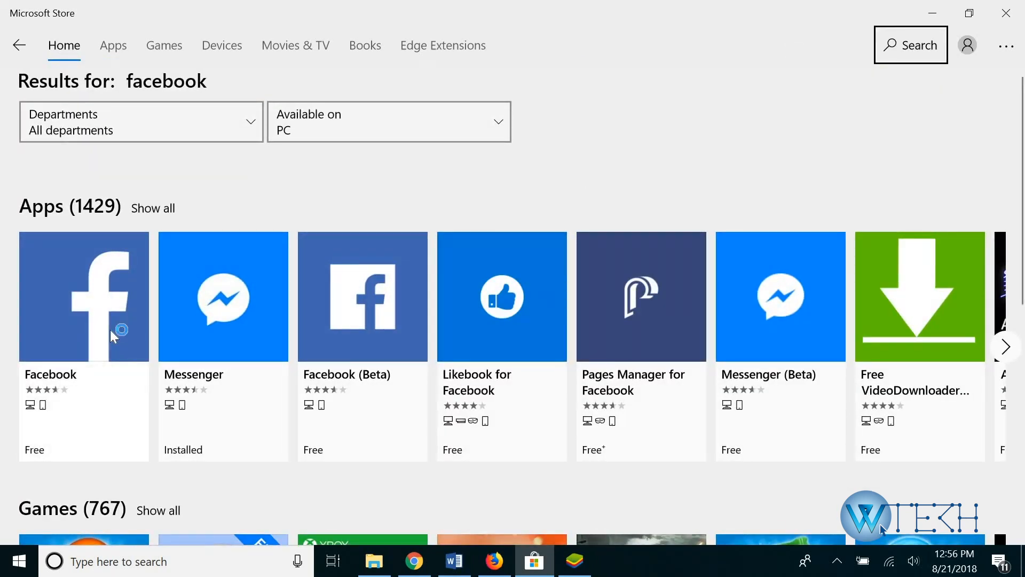
# Step: Get the free Facebook app from its store page, triggering a password prompt
pyautogui.click(83, 296)
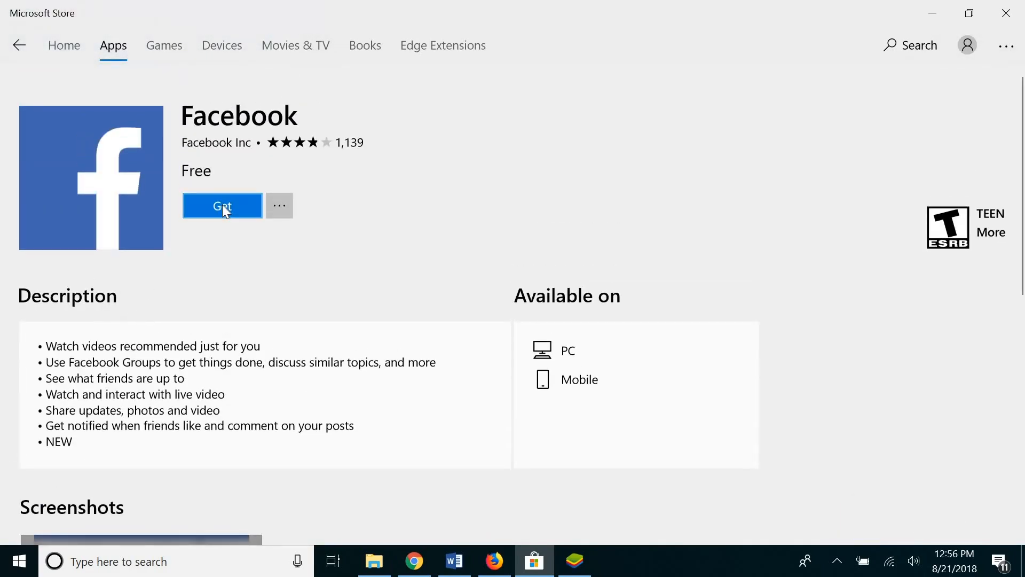
pyautogui.click(222, 205)
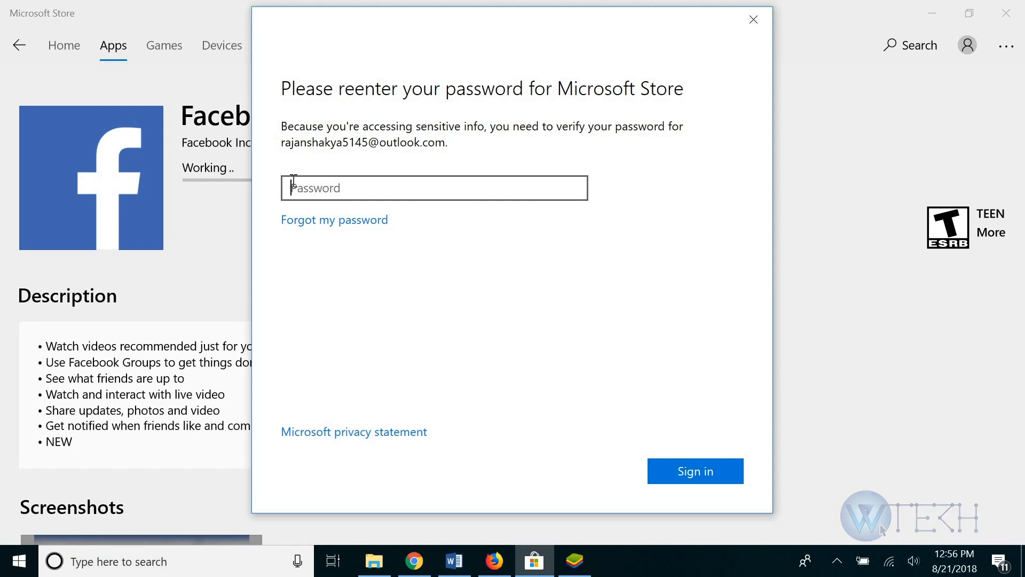
pyautogui.moveTo(369, 202)
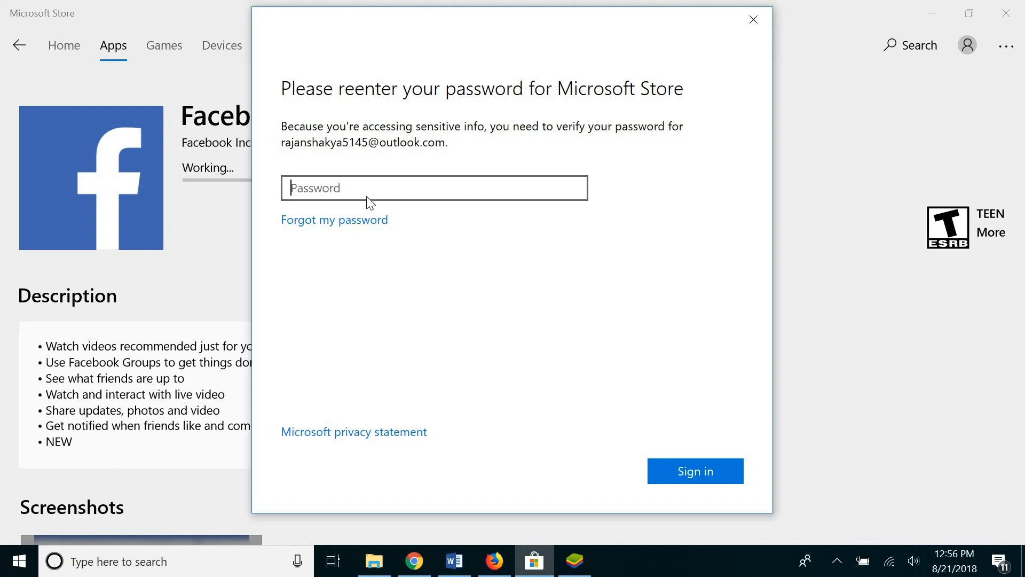
pyautogui.click(695, 472)
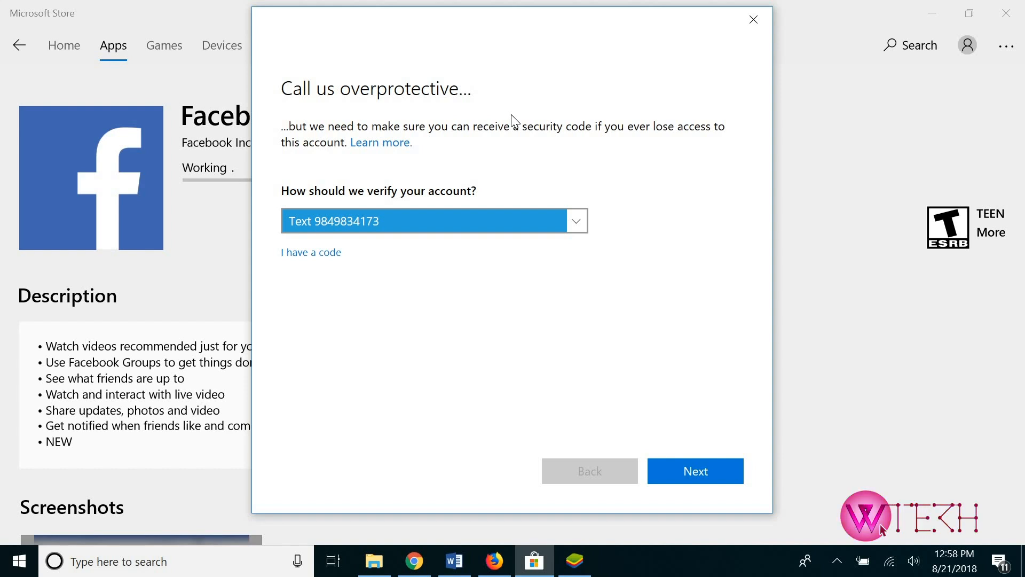
pyautogui.moveTo(548, 276)
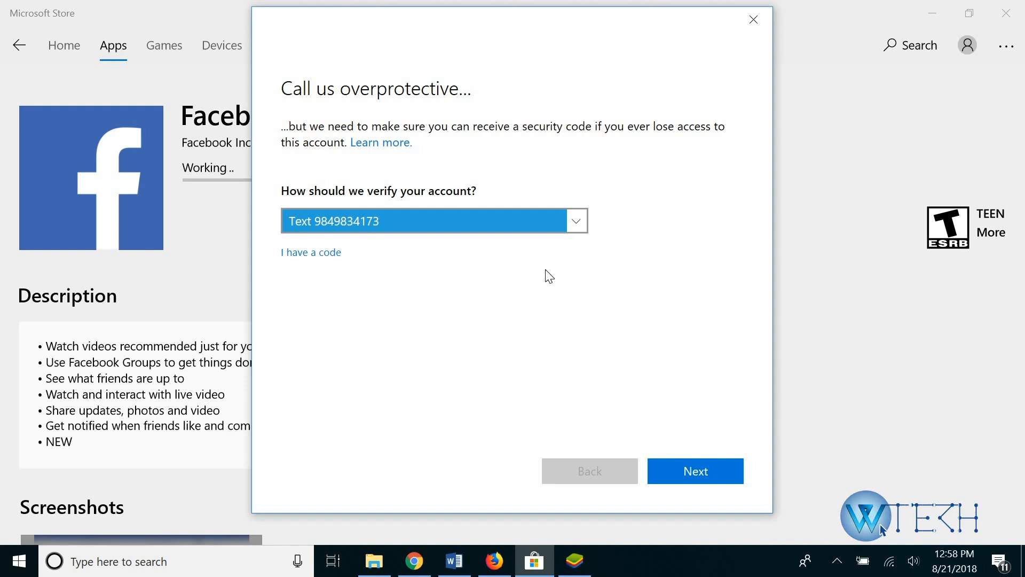
pyautogui.click(696, 471)
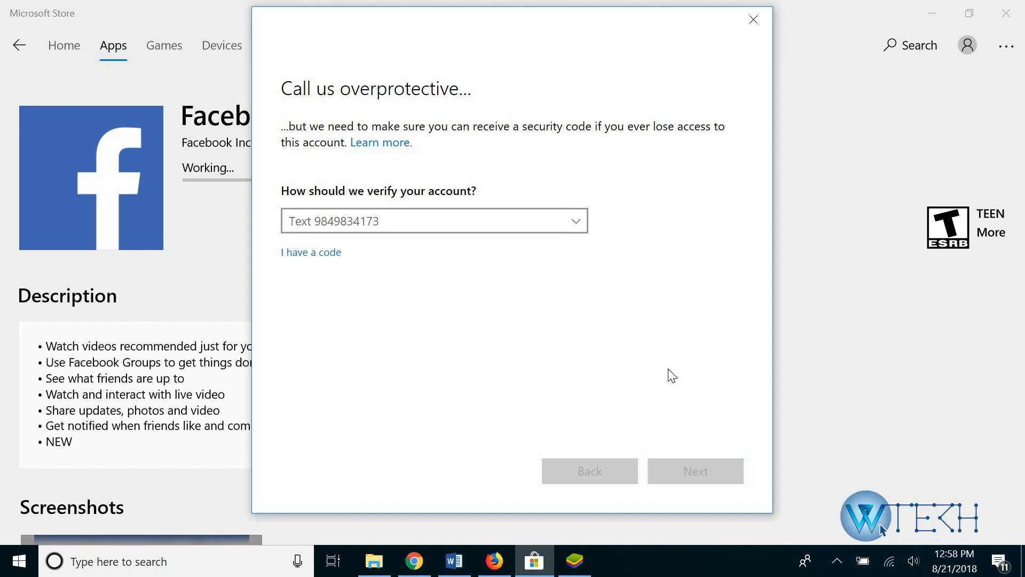
pyautogui.click(311, 252)
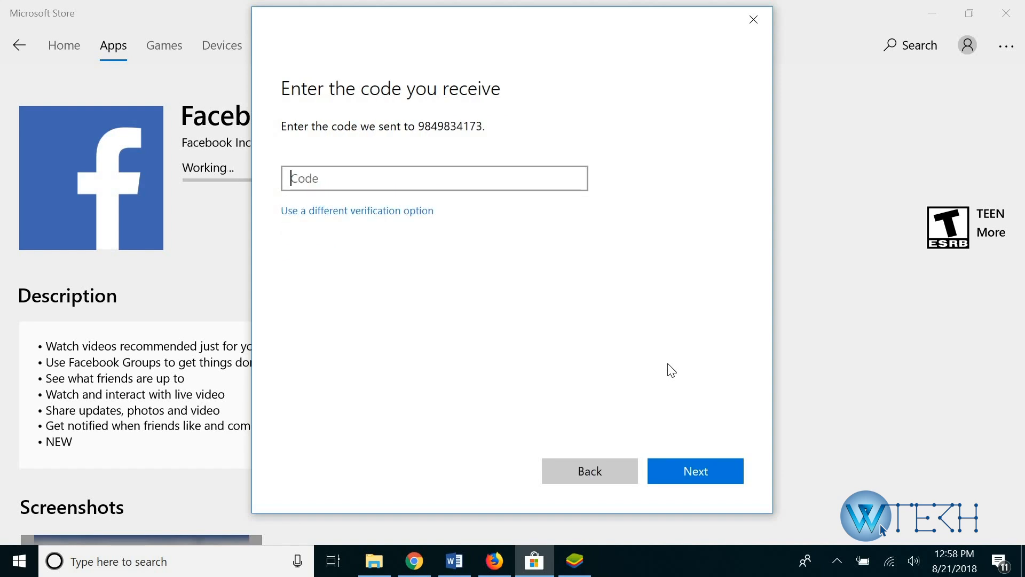
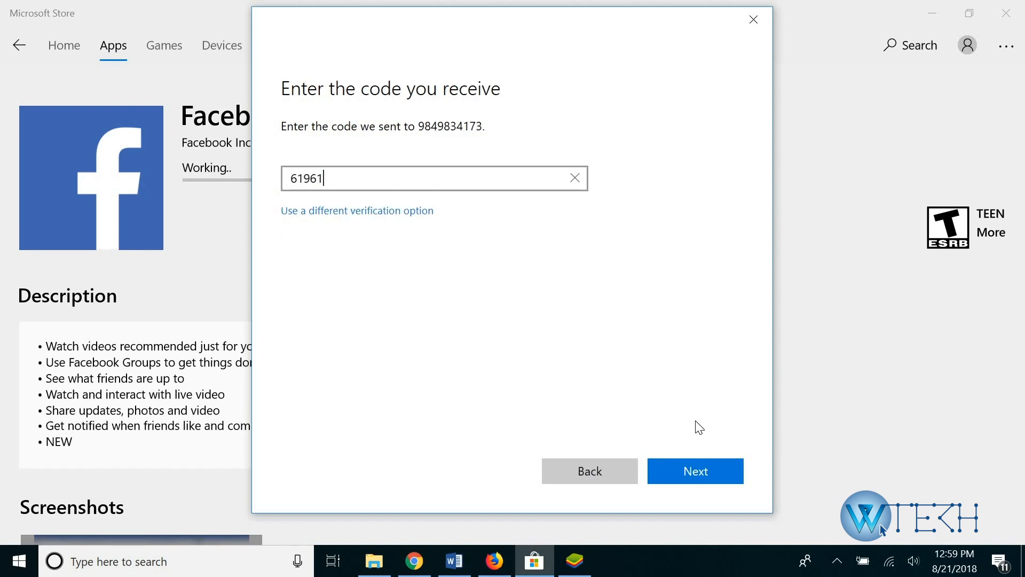
pyautogui.click(695, 471)
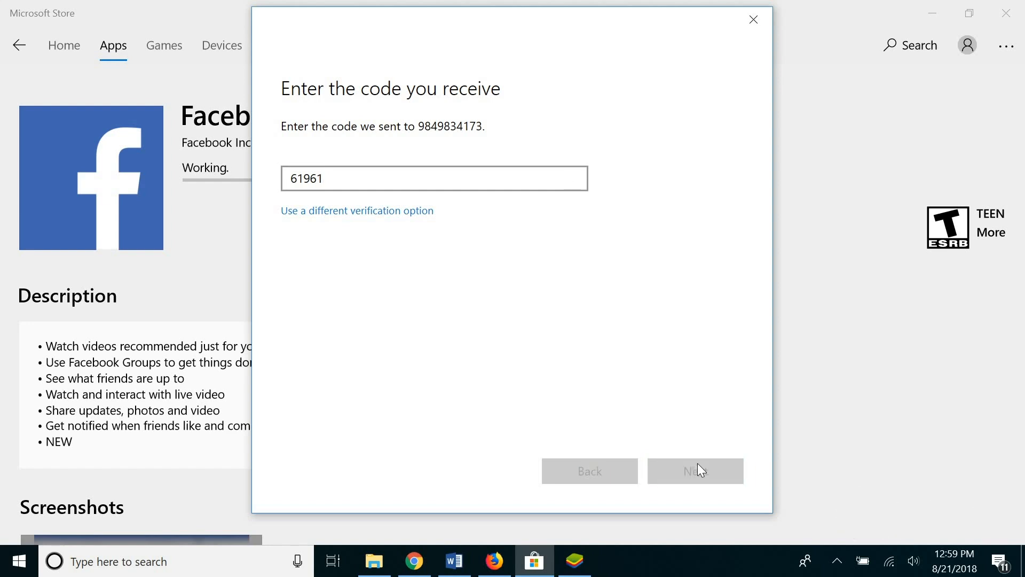
pyautogui.moveTo(709, 412)
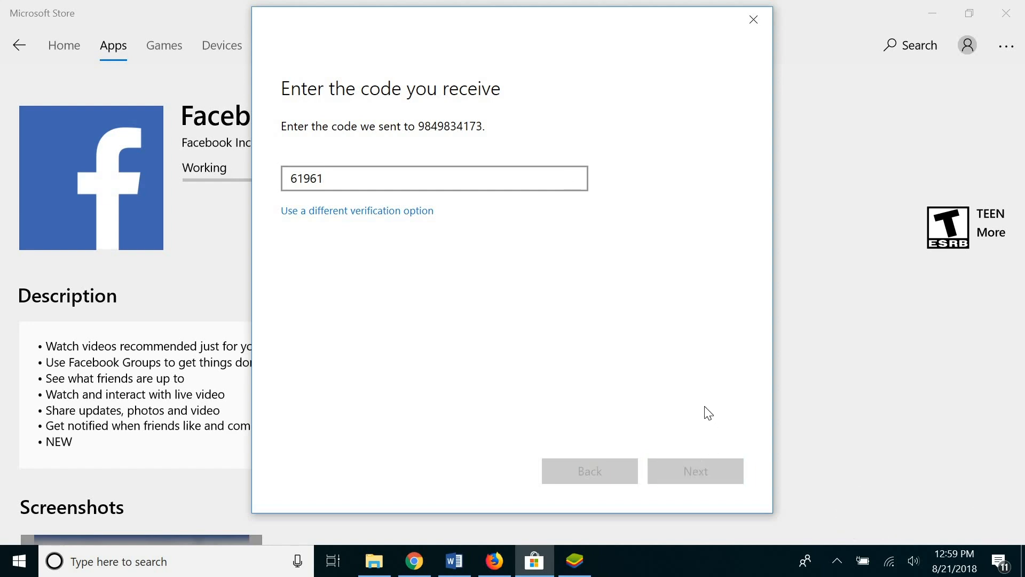
pyautogui.click(694, 471)
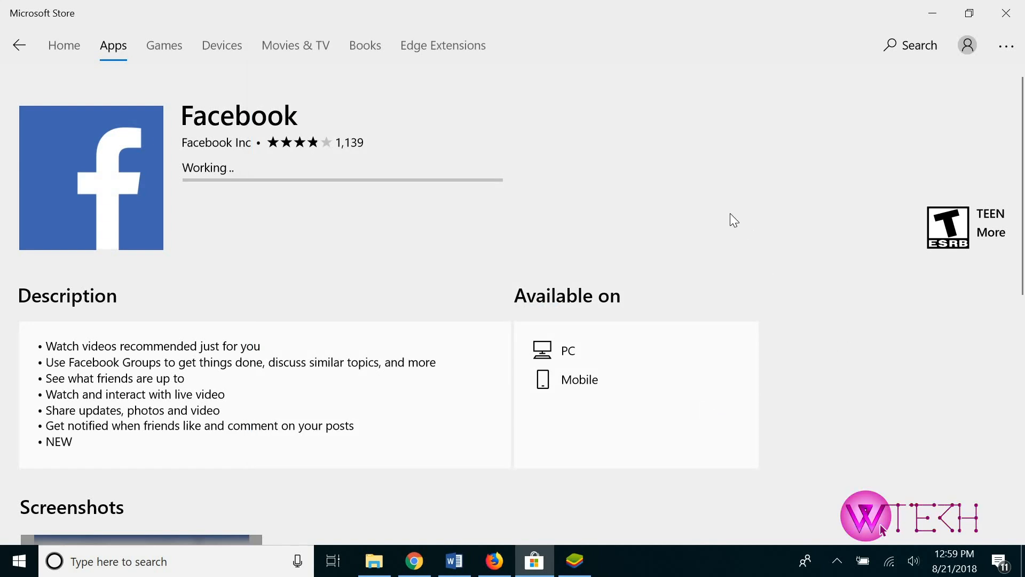
pyautogui.click(968, 45)
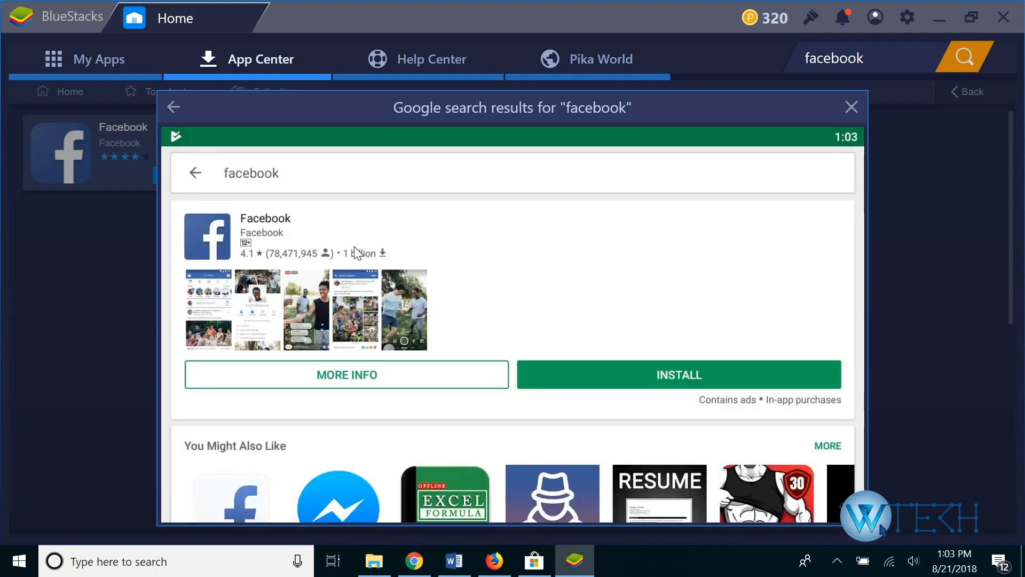
pyautogui.moveTo(693, 460)
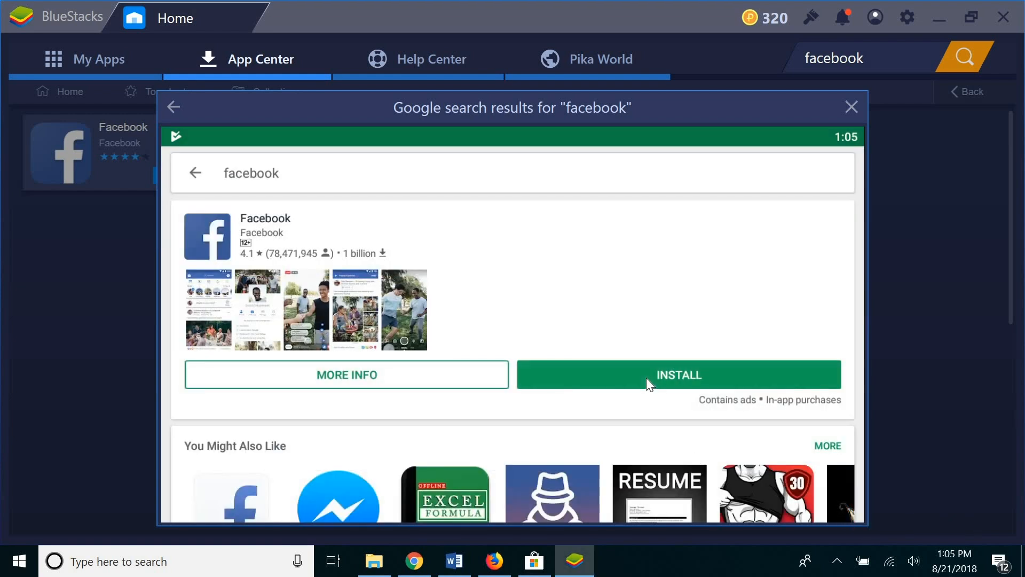
# Step: Install Facebook from the Google Play results in BlueStacks, starting the 62.11 MB download
pyautogui.click(679, 375)
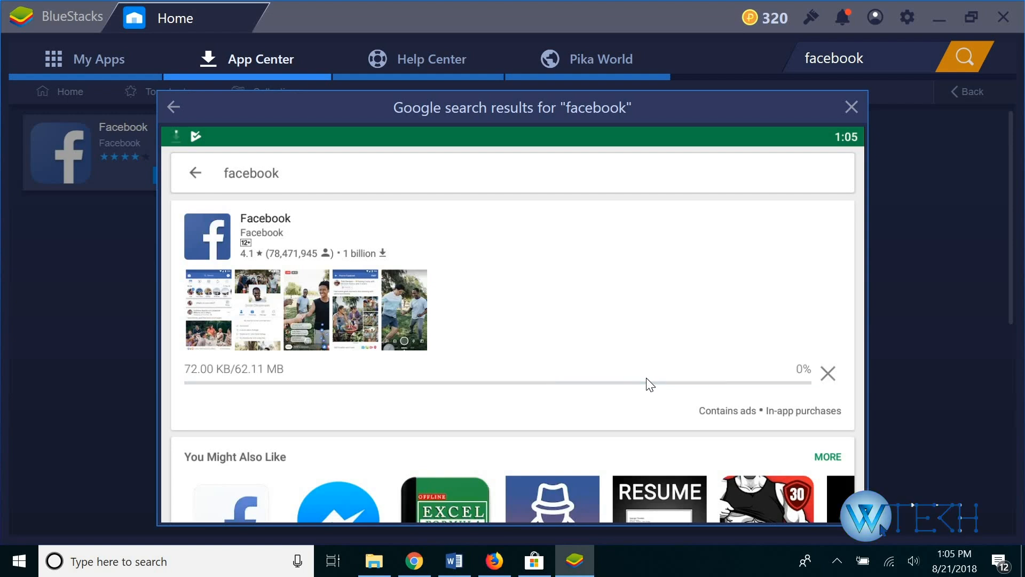
pyautogui.moveTo(559, 357)
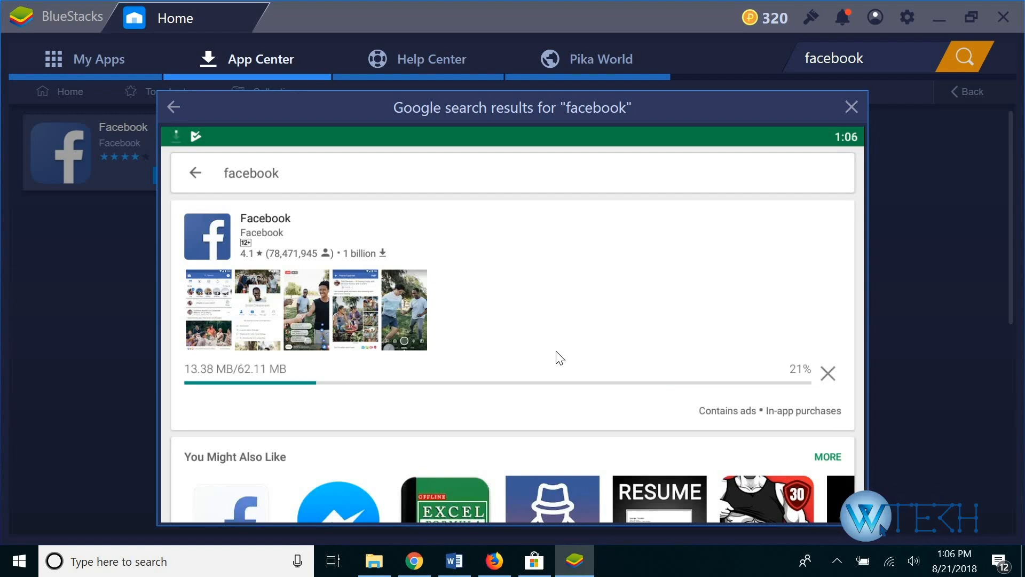